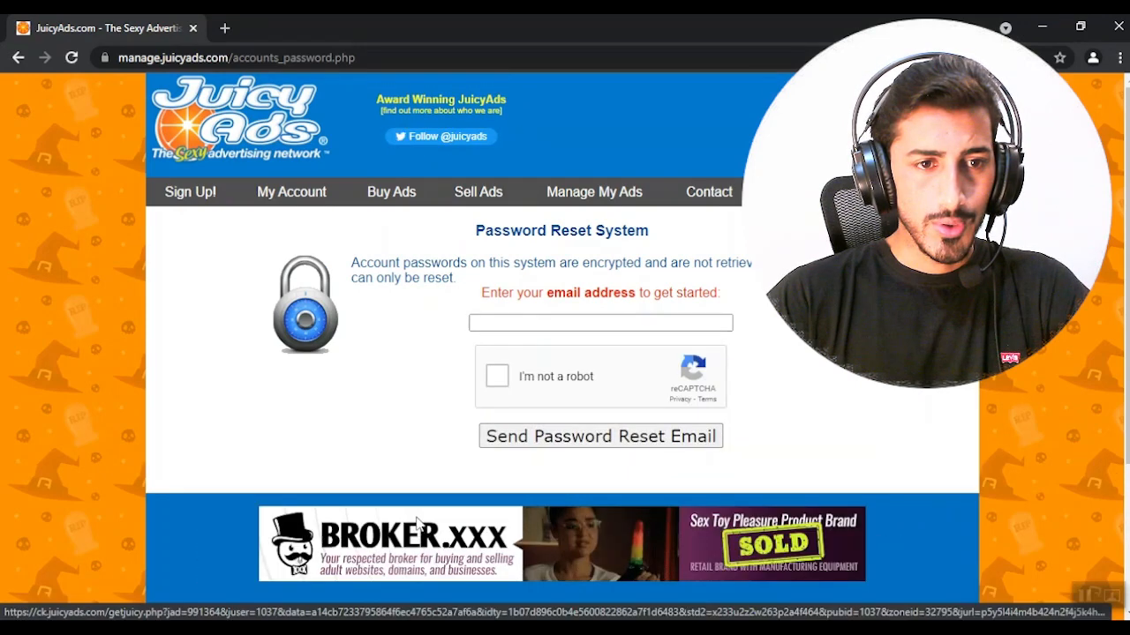
Pass the reCAPTCHA on the password reset form using its audio challenge.
click(495, 376)
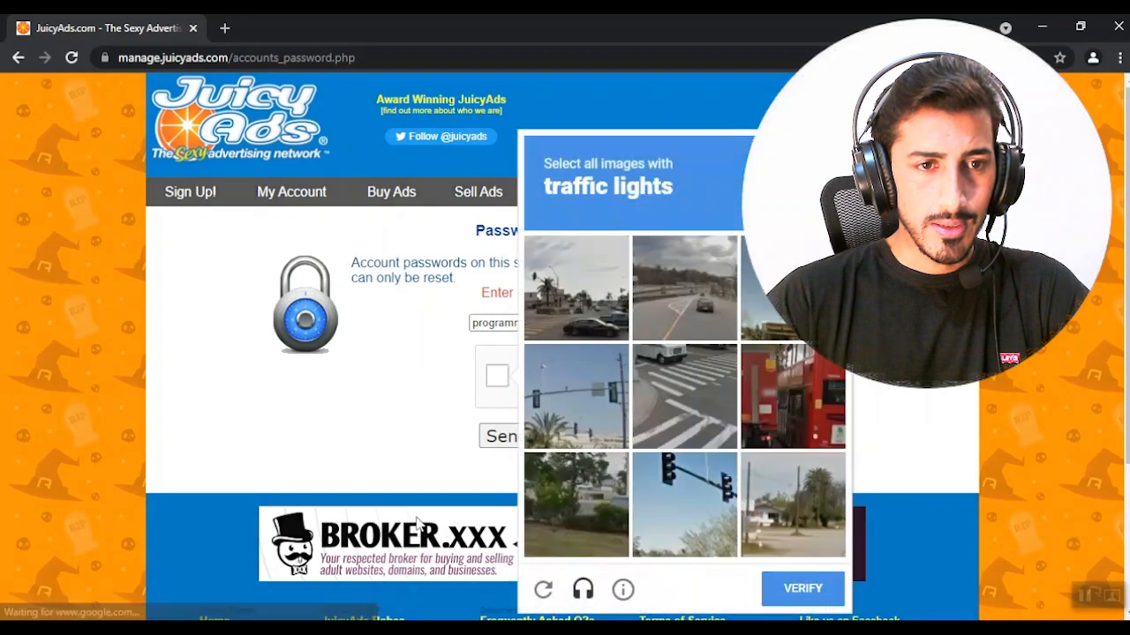
click(581, 590)
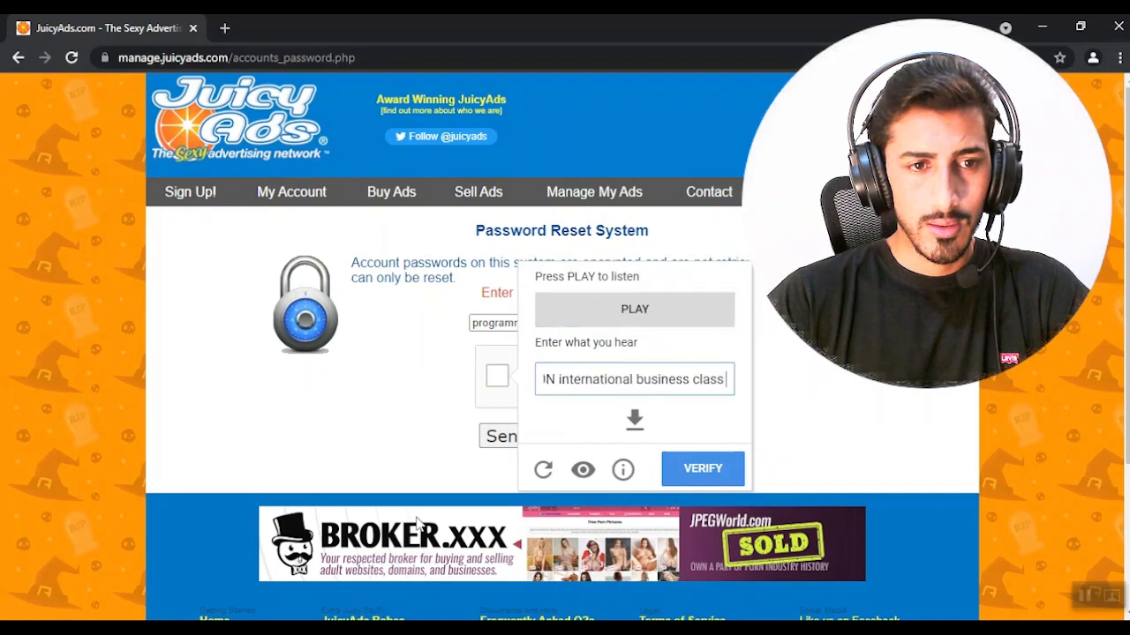
click(702, 469)
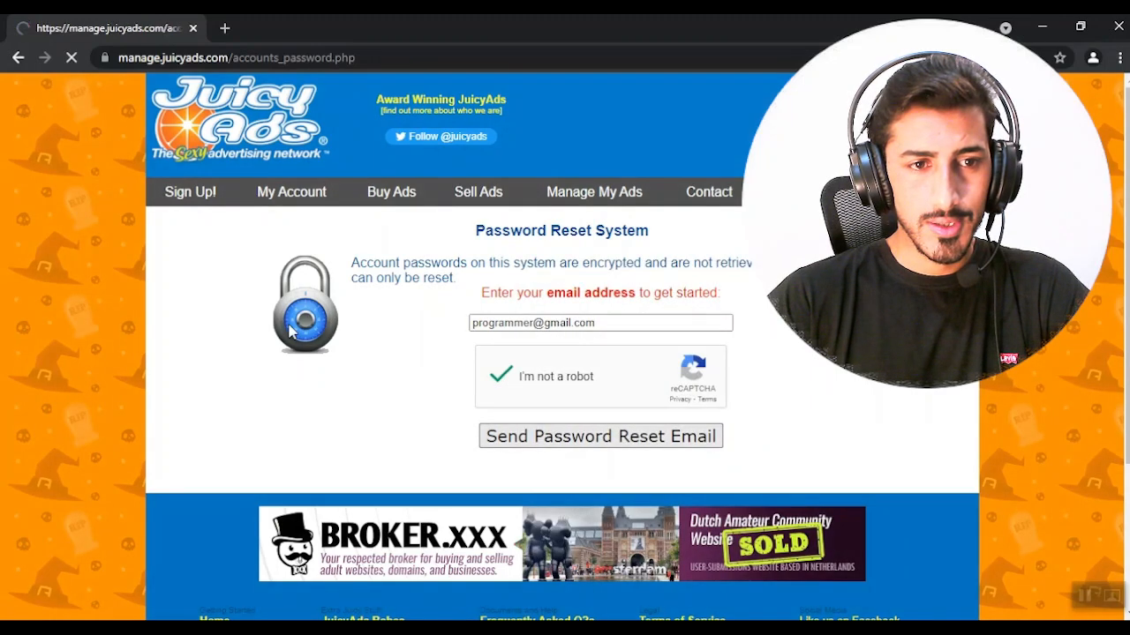